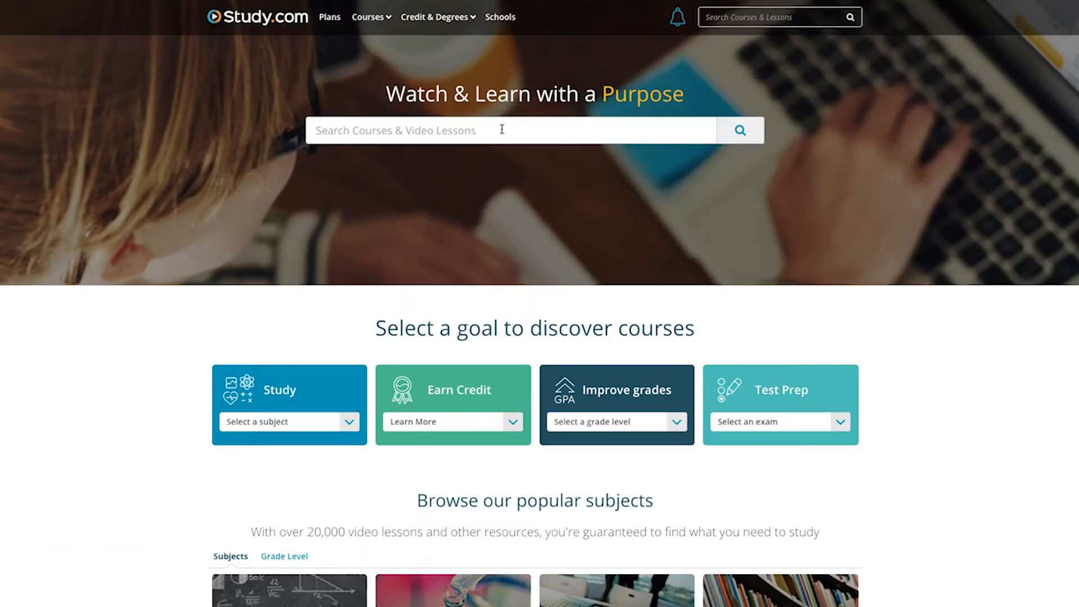
- Search Study.com for 'mitosis' and open 'Stages of Mitosis: Description & Sequence' from the results
{"action": "type", "text": "mitosis"}
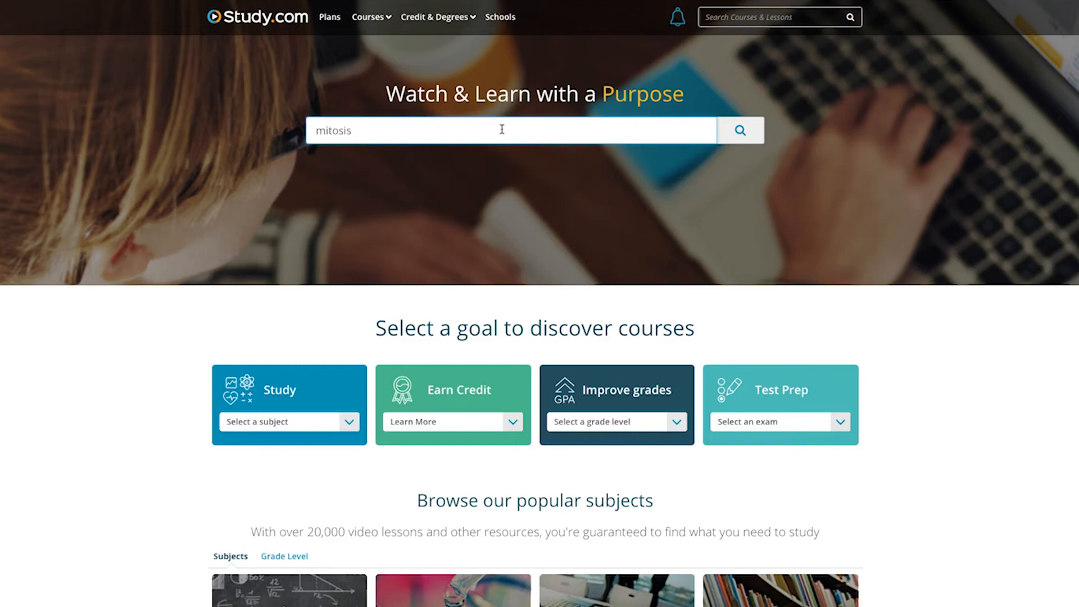
{"action": "left_click", "coordinate": [740, 130]}
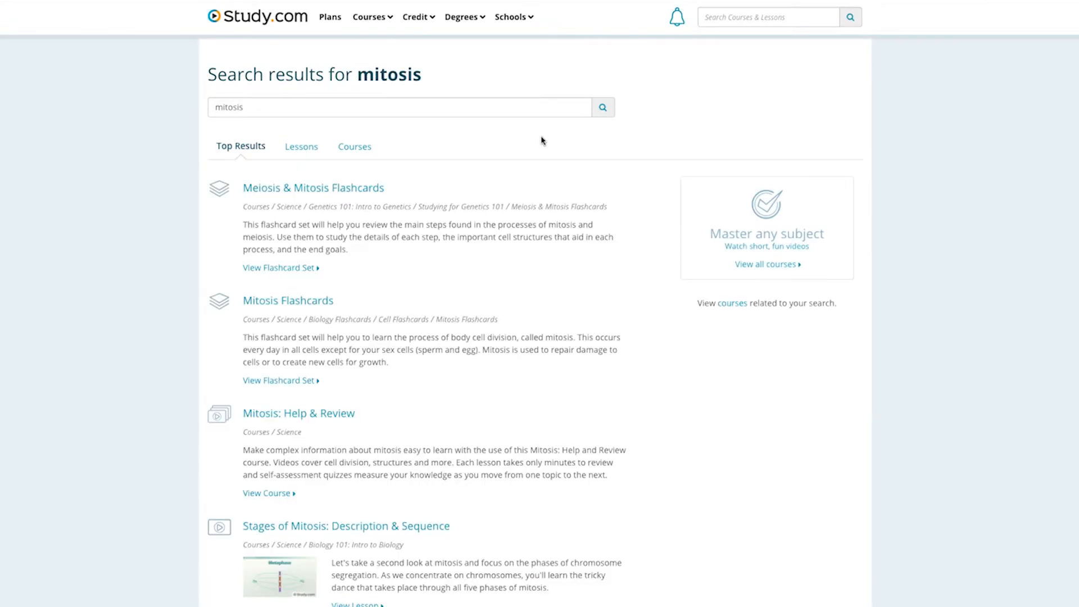
{"action": "scroll", "scroll_direction": "down", "scroll_amount": 3}
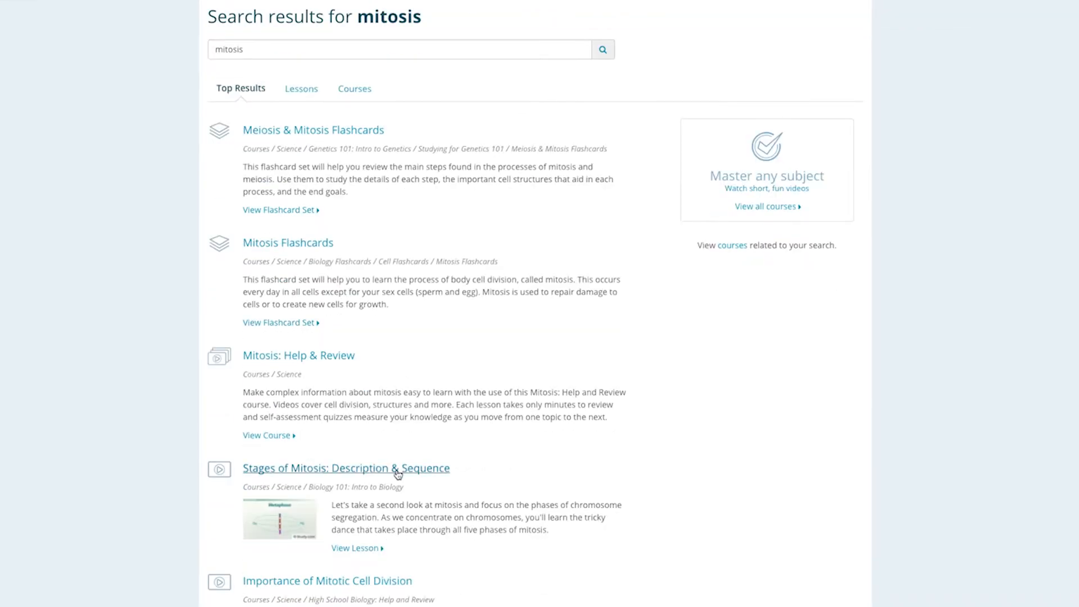
{"action": "left_click", "coordinate": [346, 468]}
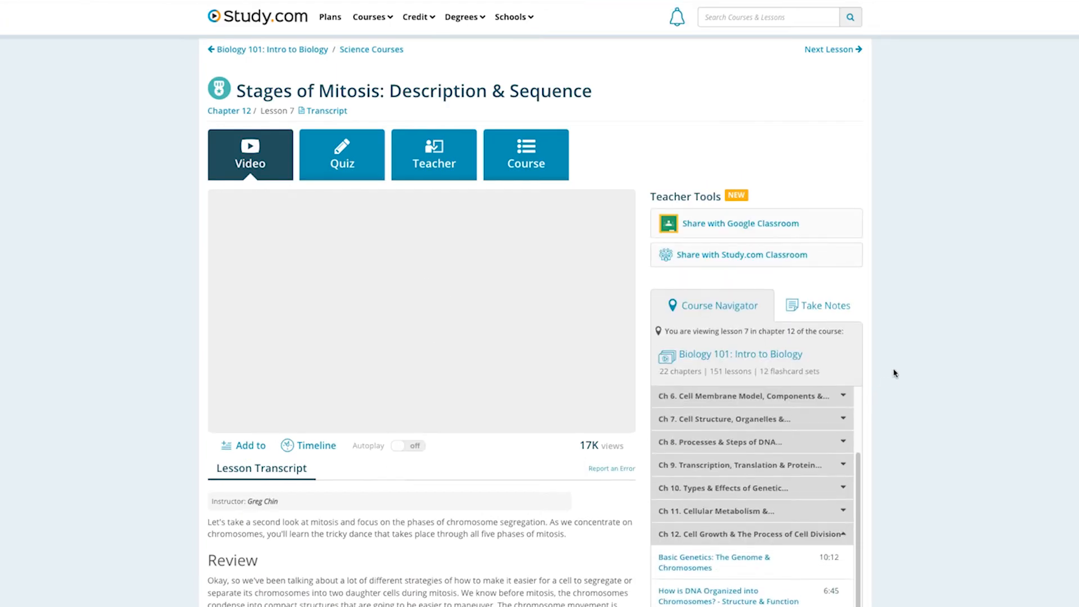
- Share the lesson to Google Classroom, signing in with the teacher's Google email and password
{"action": "left_click", "coordinate": [739, 223]}
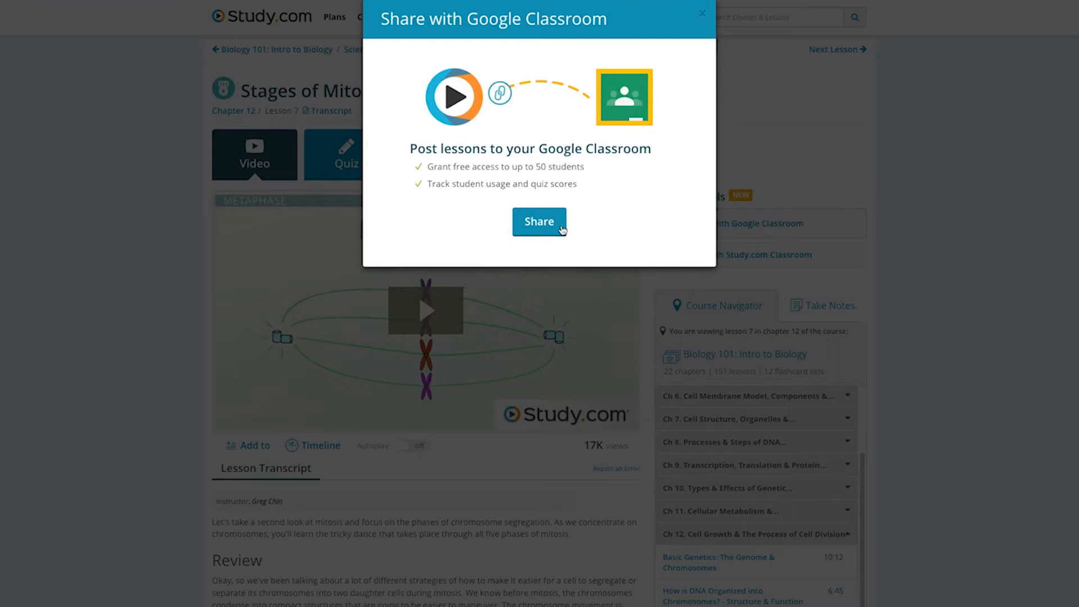
{"action": "left_click", "coordinate": [539, 222]}
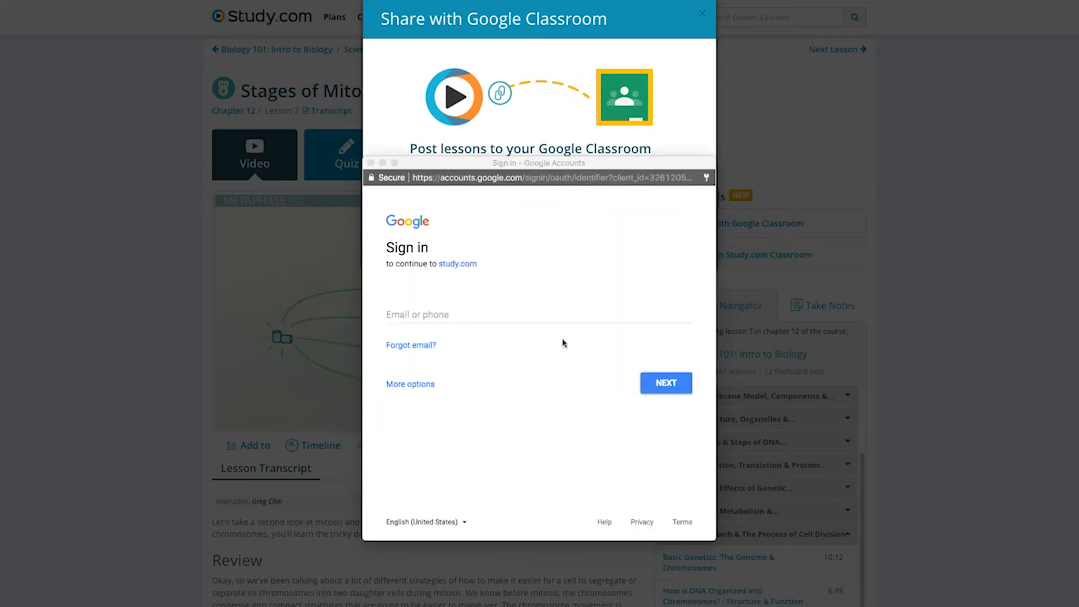
{"action": "left_click", "coordinate": [665, 383]}
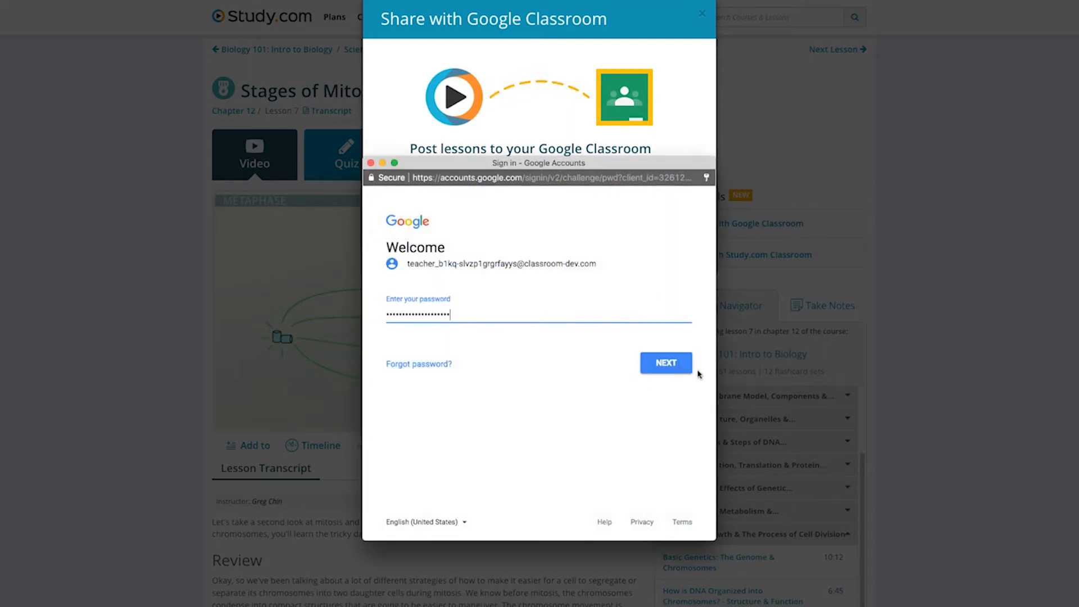
{"action": "left_click", "coordinate": [665, 363]}
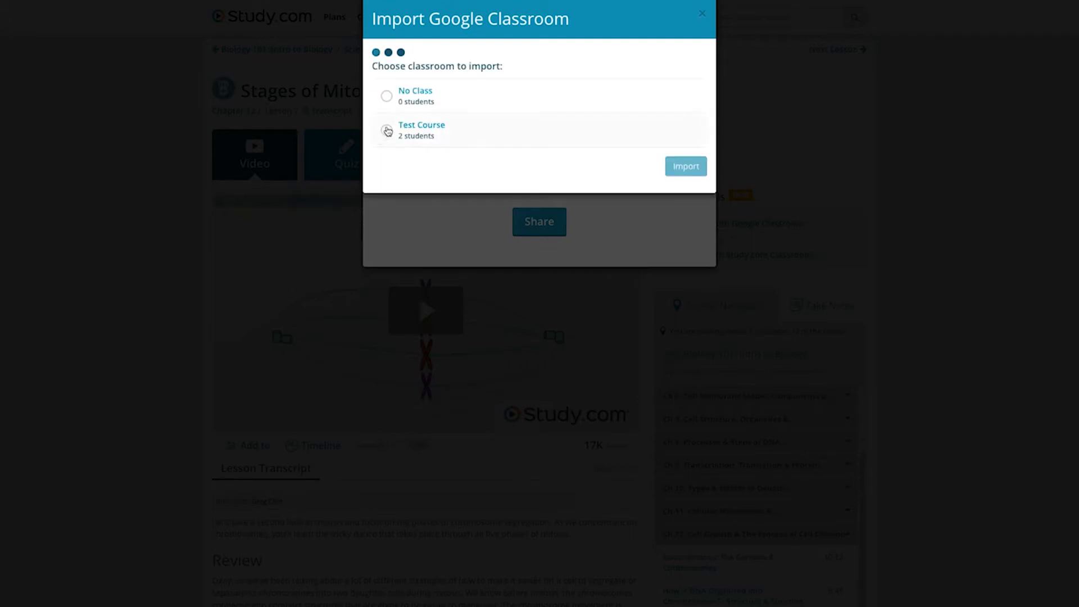
- Import Test Course, select it as the receiving class, and share the lesson onward
{"action": "left_click", "coordinate": [387, 130]}
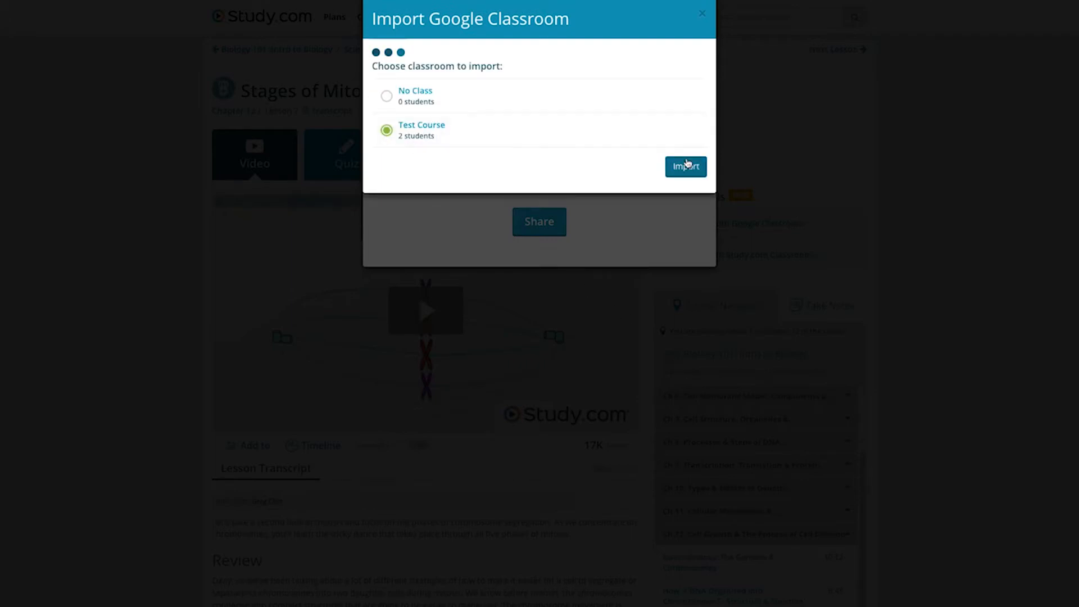
{"action": "left_click", "coordinate": [686, 166]}
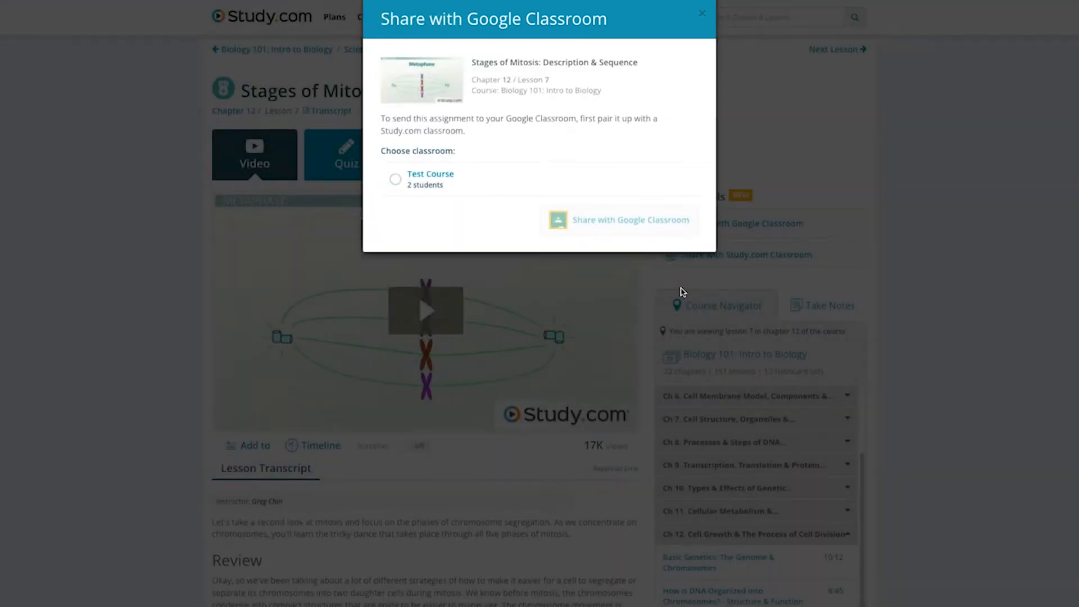
{"action": "left_click", "coordinate": [395, 179]}
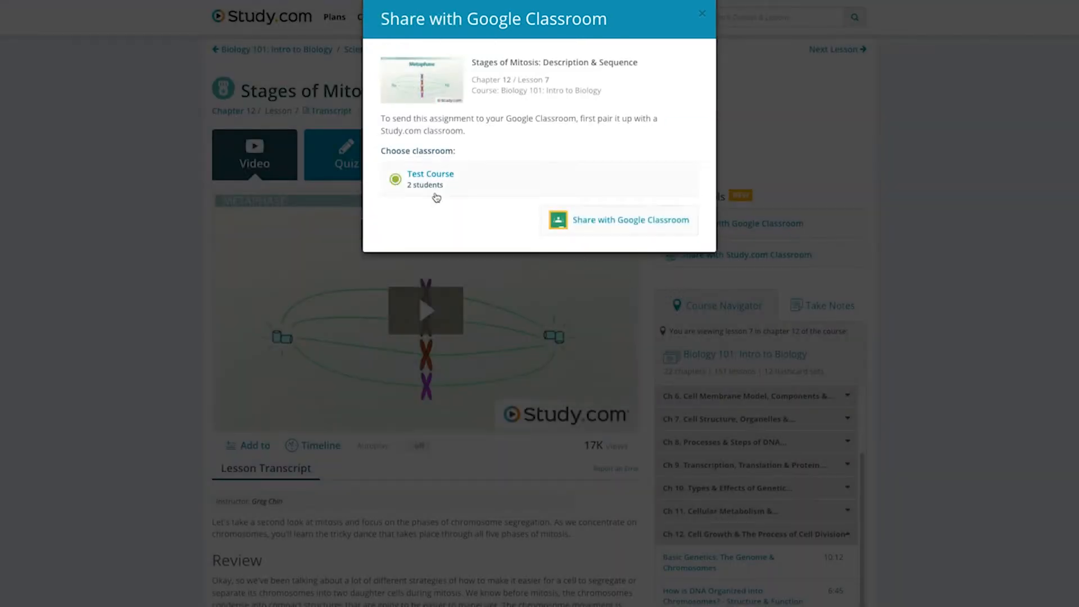
{"action": "mouse_move", "coordinate": [528, 218]}
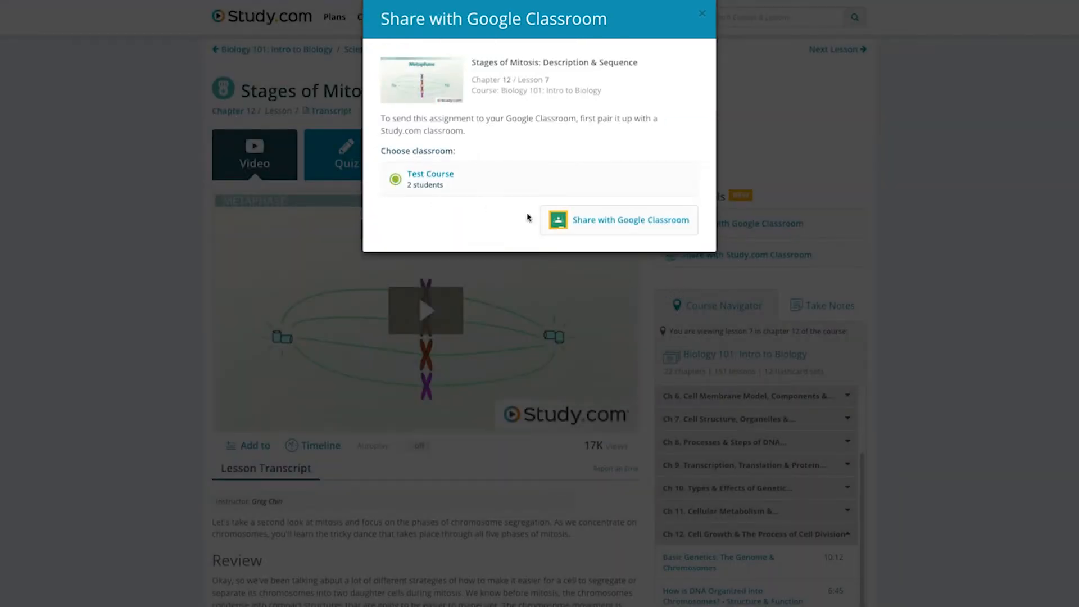
{"action": "left_click", "coordinate": [618, 219]}
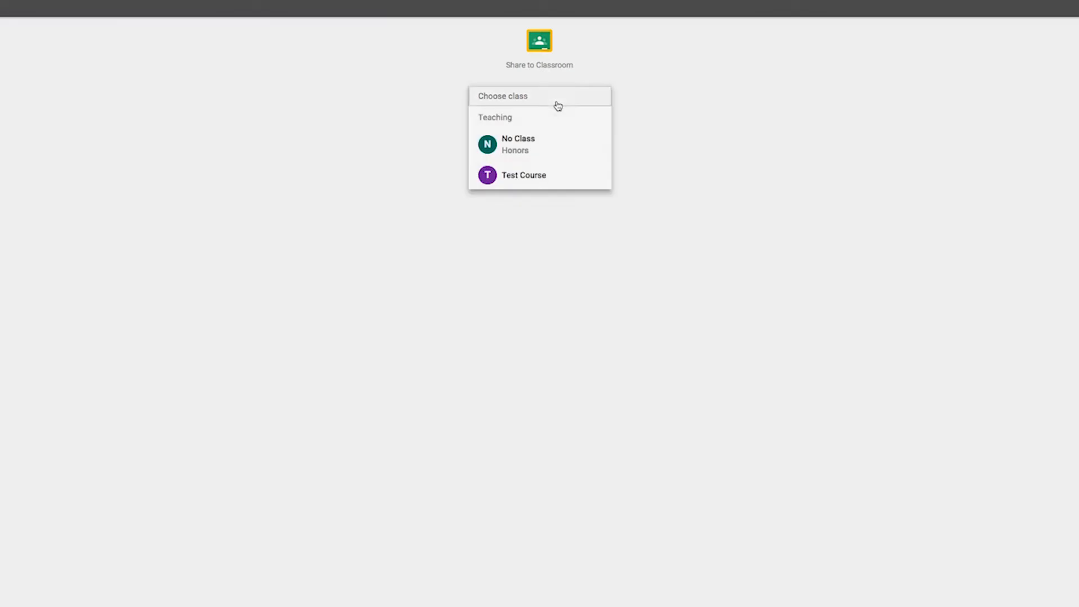
- Select Test Course as the class and create an assignment from the lesson
{"action": "left_click", "coordinate": [523, 175]}
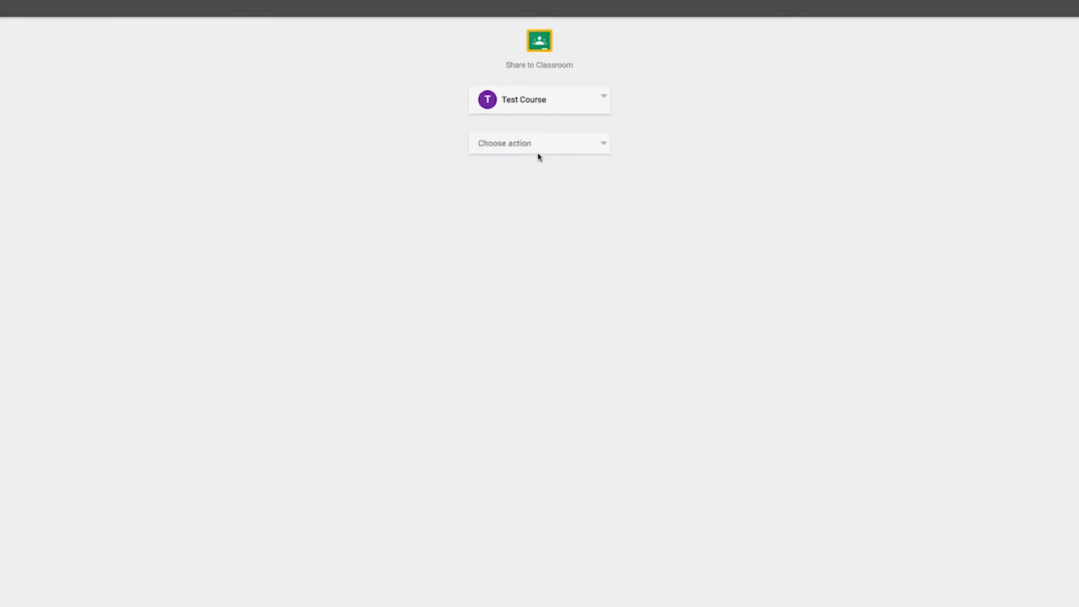
{"action": "left_click", "coordinate": [539, 144]}
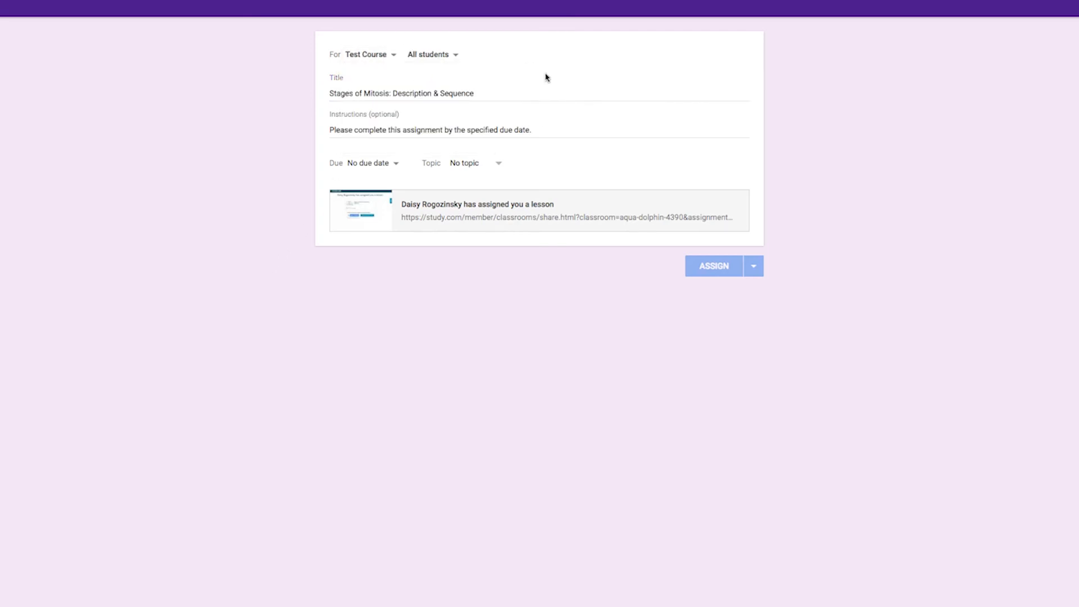
- Keep all students selected and assign the mitosis lesson to Test Course
{"action": "left_click", "coordinate": [430, 54]}
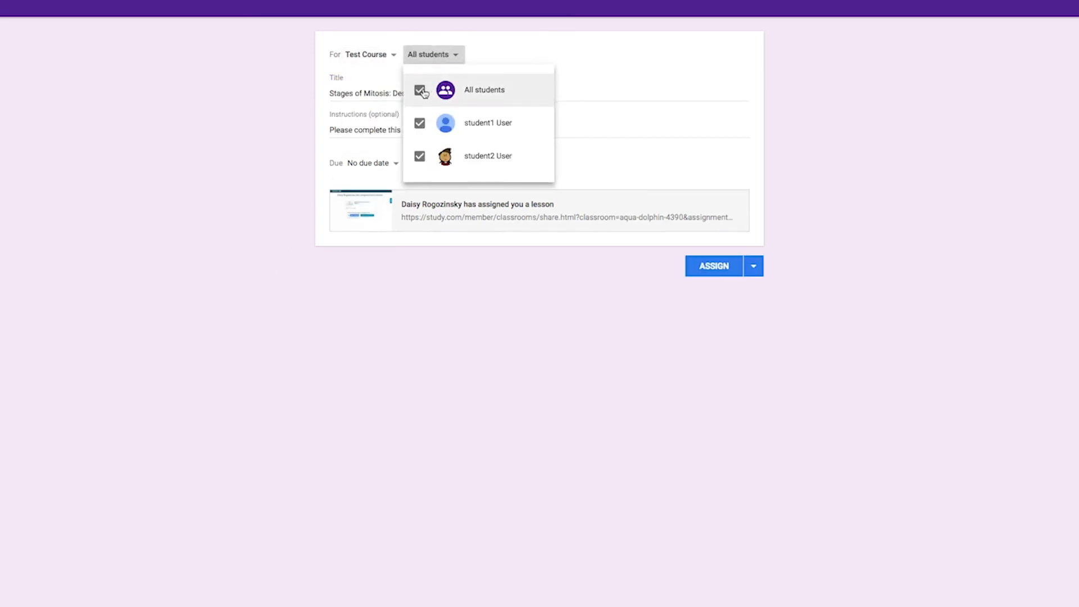
{"action": "left_click", "coordinate": [714, 265]}
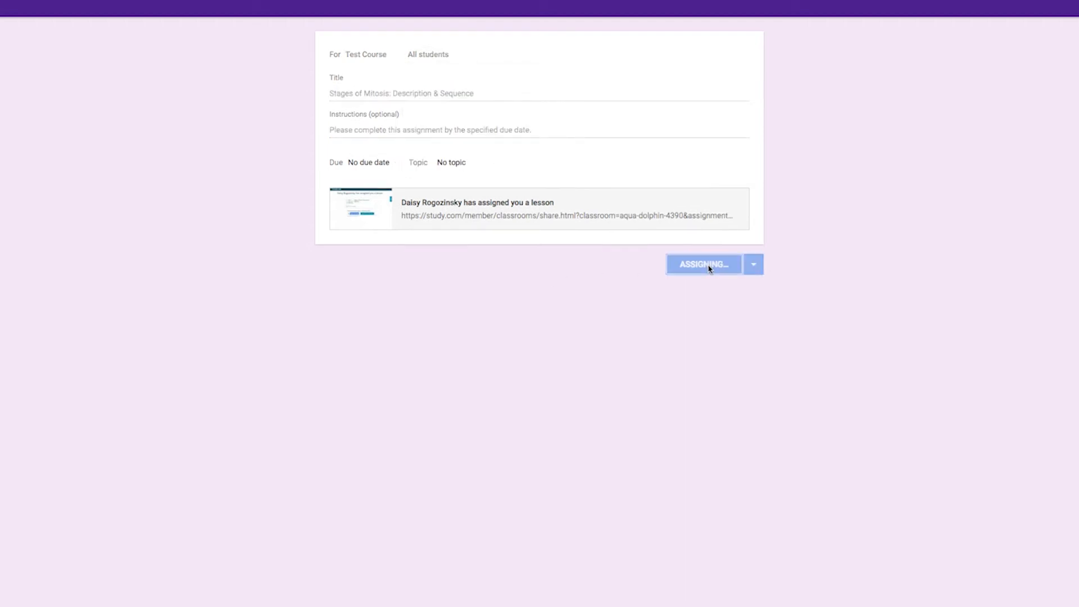
{"action": "left_click", "coordinate": [704, 264]}
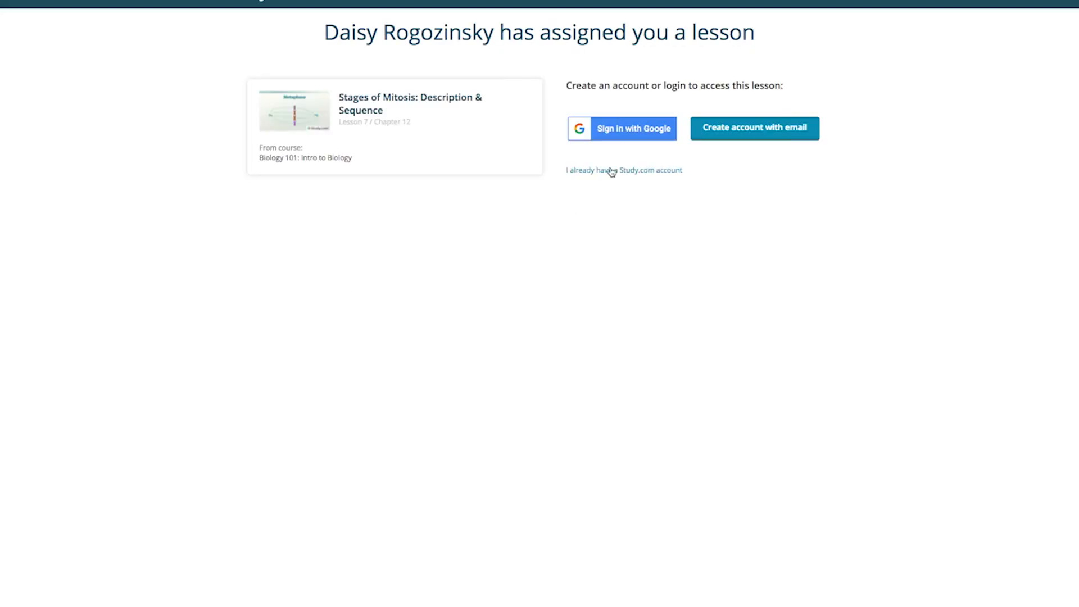
- Sign in with Google using the student's email and password
{"action": "left_click", "coordinate": [621, 129]}
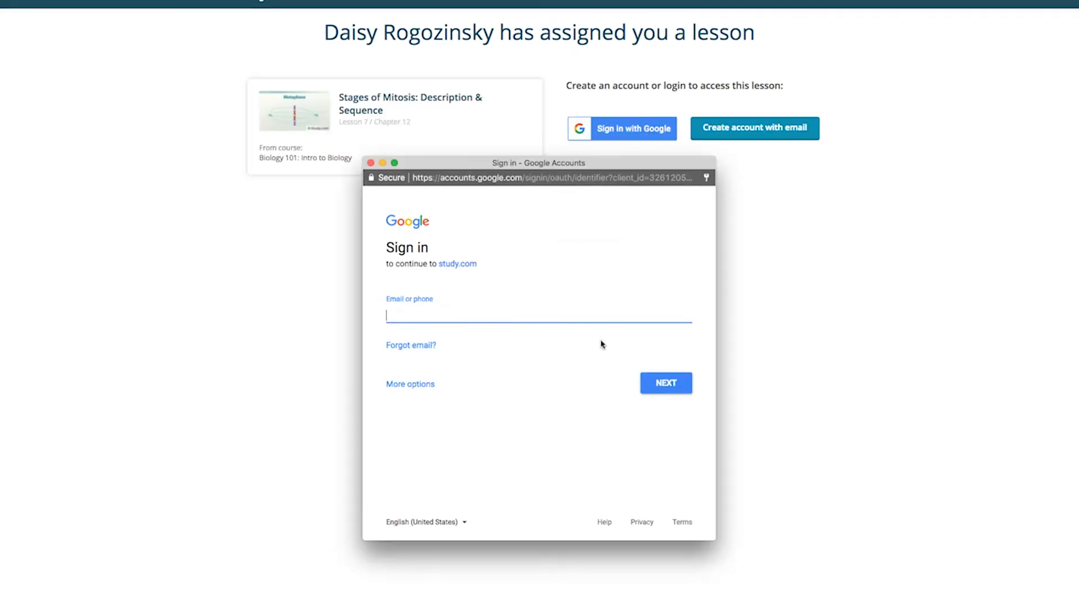
{"action": "left_click", "coordinate": [664, 383]}
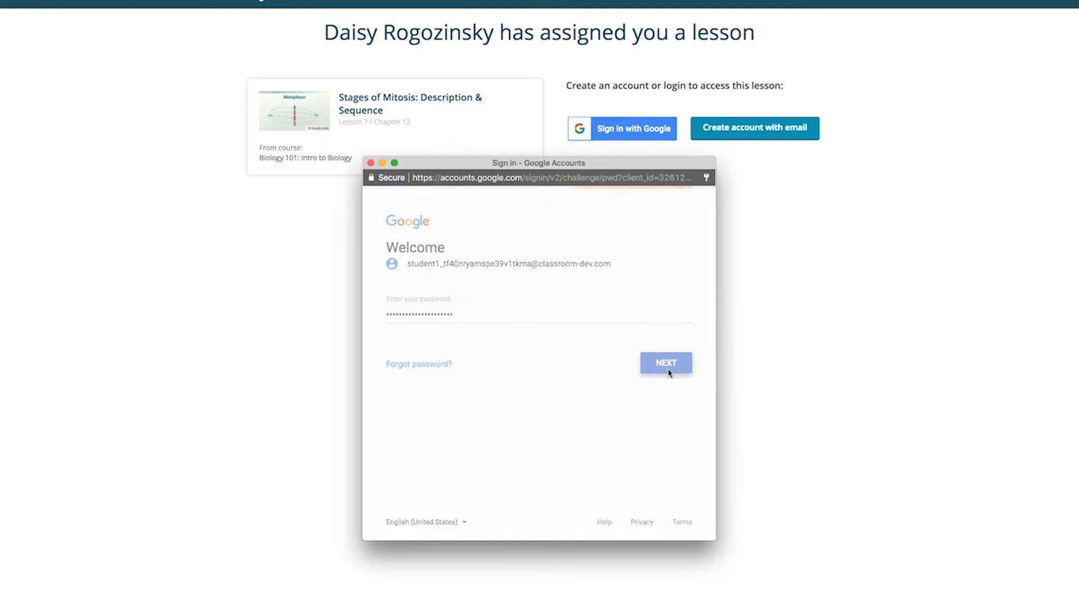
{"action": "left_click", "coordinate": [665, 363]}
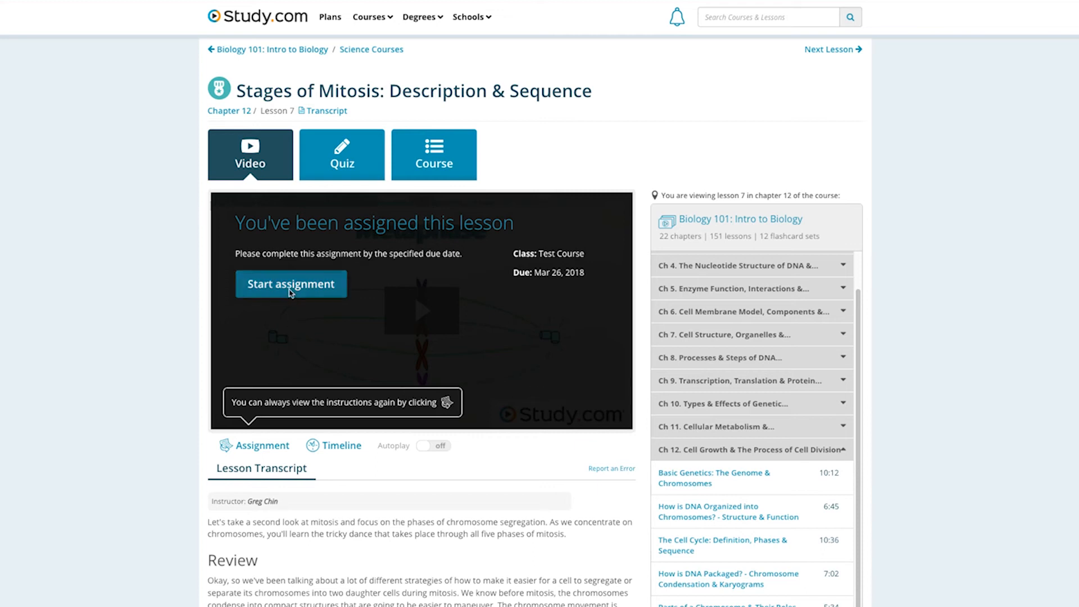
- Start the assignment, then open the Dashboard from the top-right account menu
{"action": "left_click", "coordinate": [291, 284]}
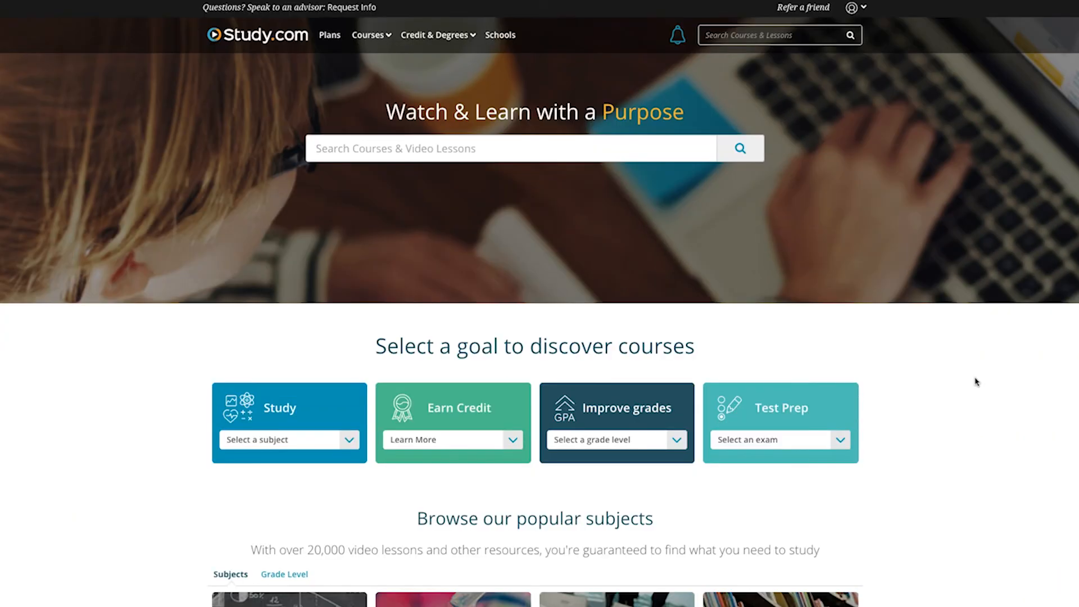
{"action": "left_click", "coordinate": [853, 7]}
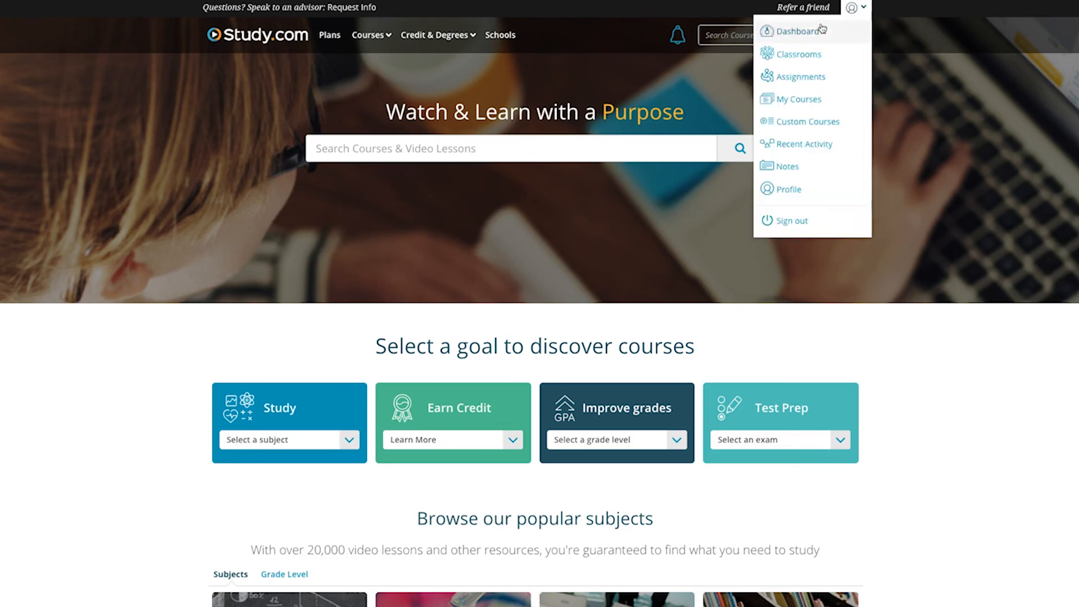
{"action": "left_click", "coordinate": [800, 31]}
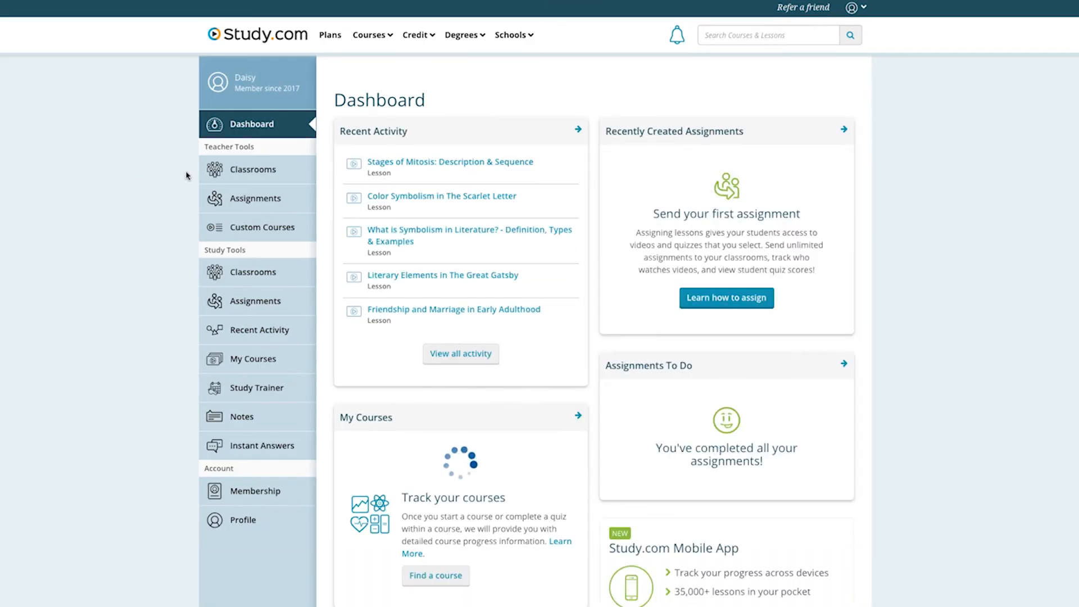